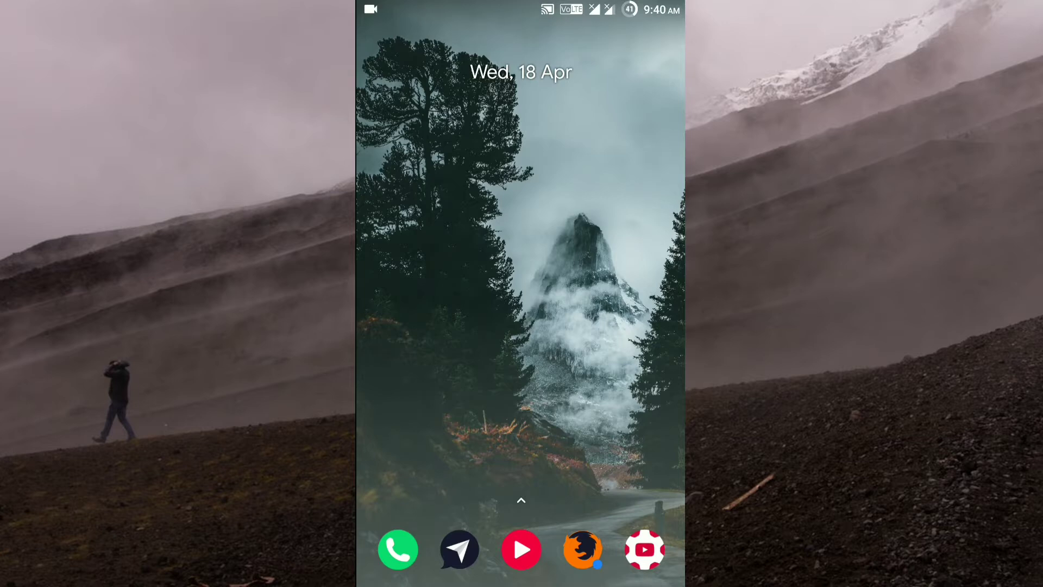
# Reach The Lab customization menu from the notification shade's Settings gear.
pyautogui.scroll(-3)
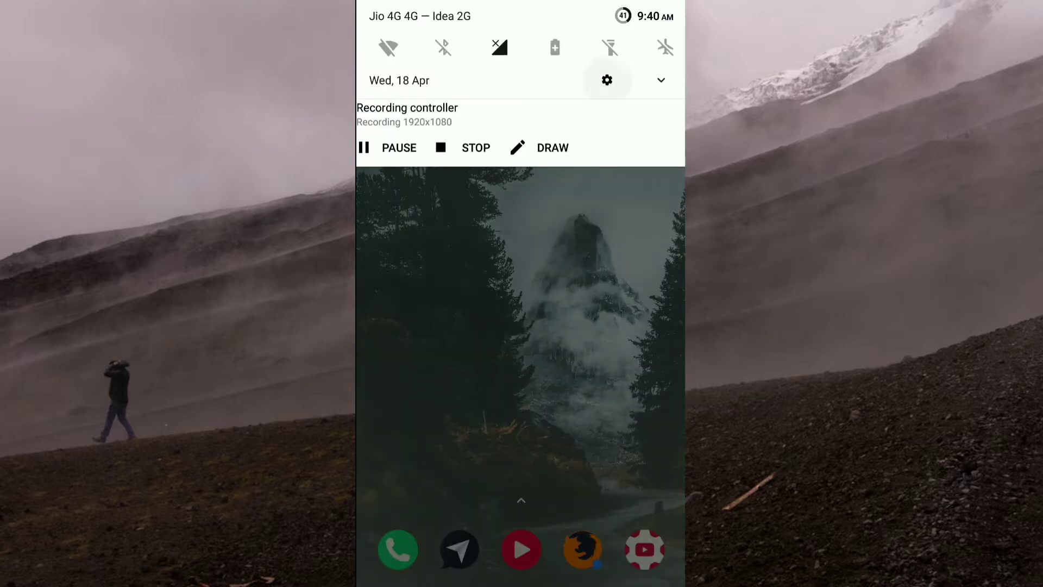
pyautogui.click(606, 80)
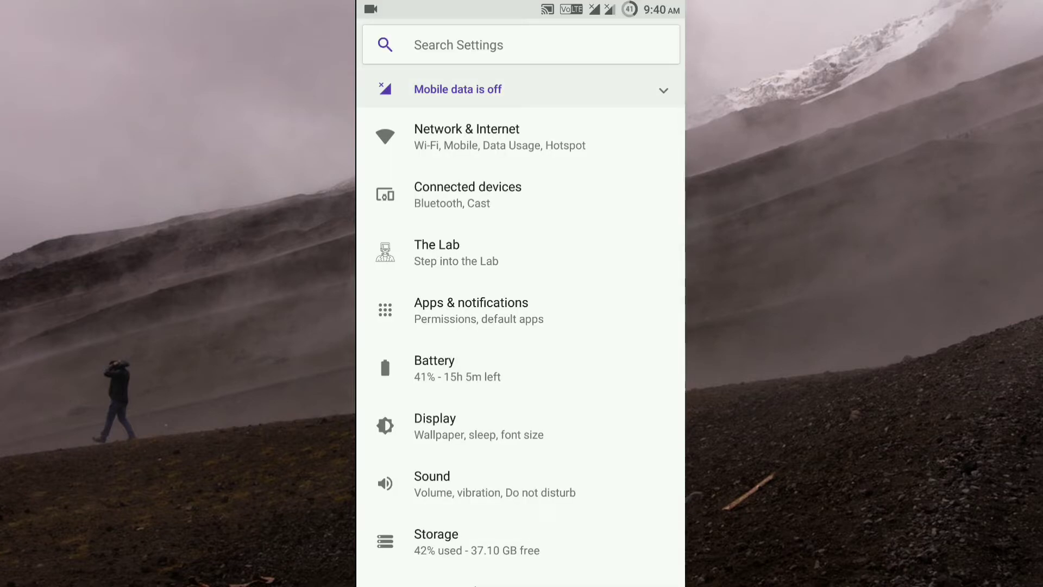
pyautogui.click(445, 252)
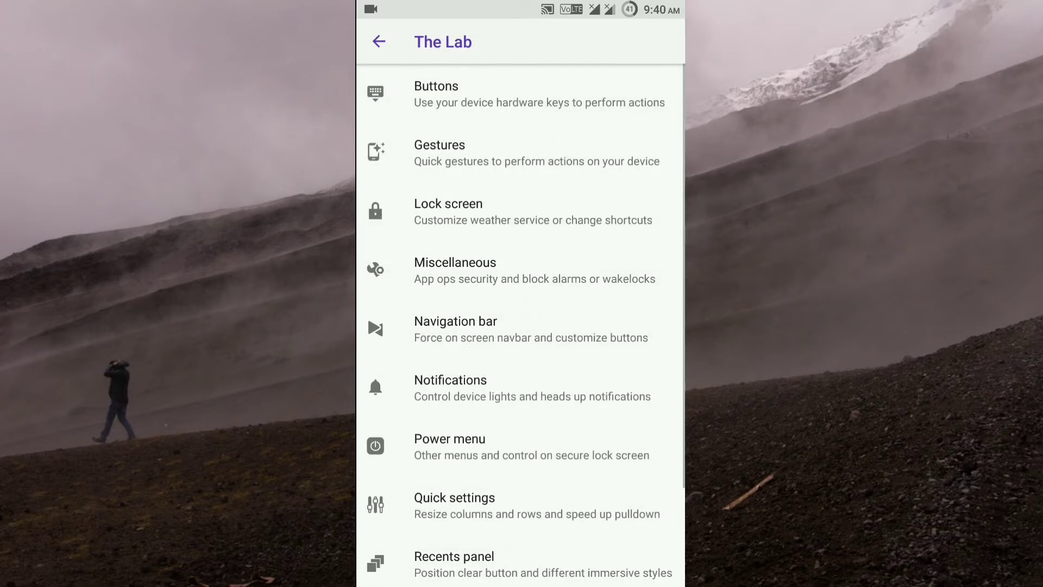
# Browse The Lab's Buttons and Gestures pages, returning to the menu each time.
pyautogui.click(435, 87)
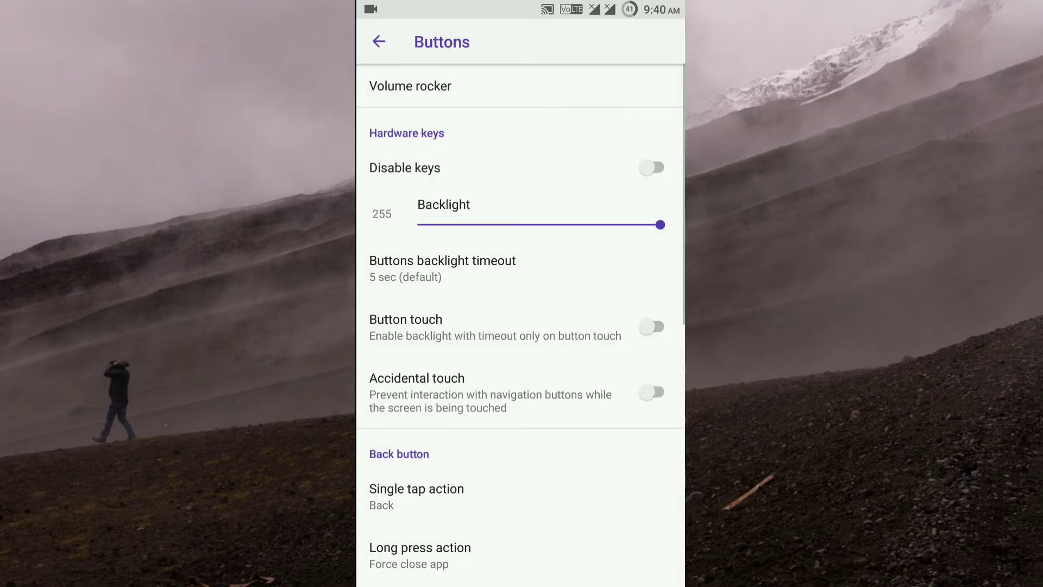
pyautogui.click(379, 41)
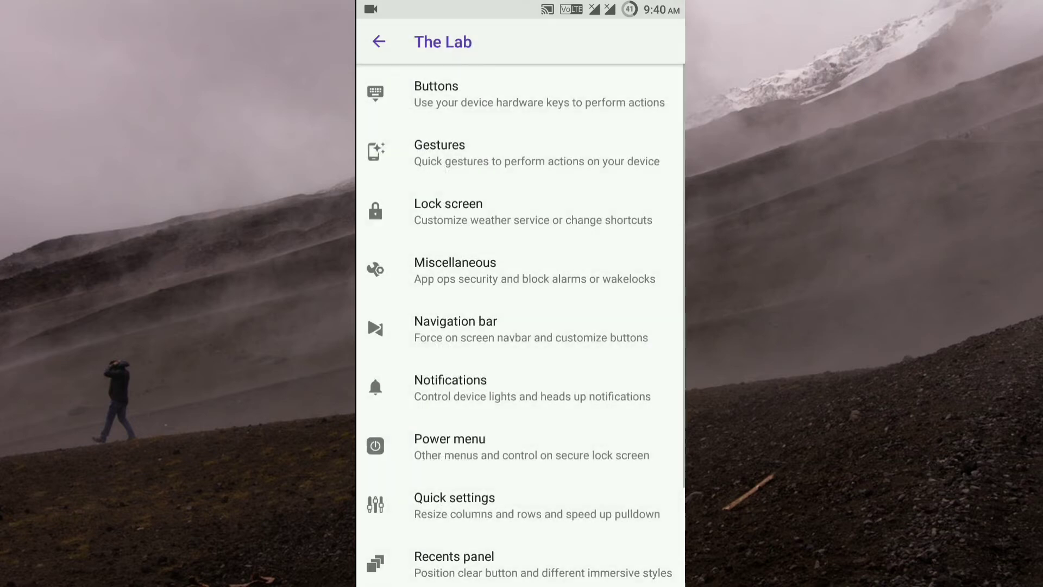
pyautogui.click(439, 152)
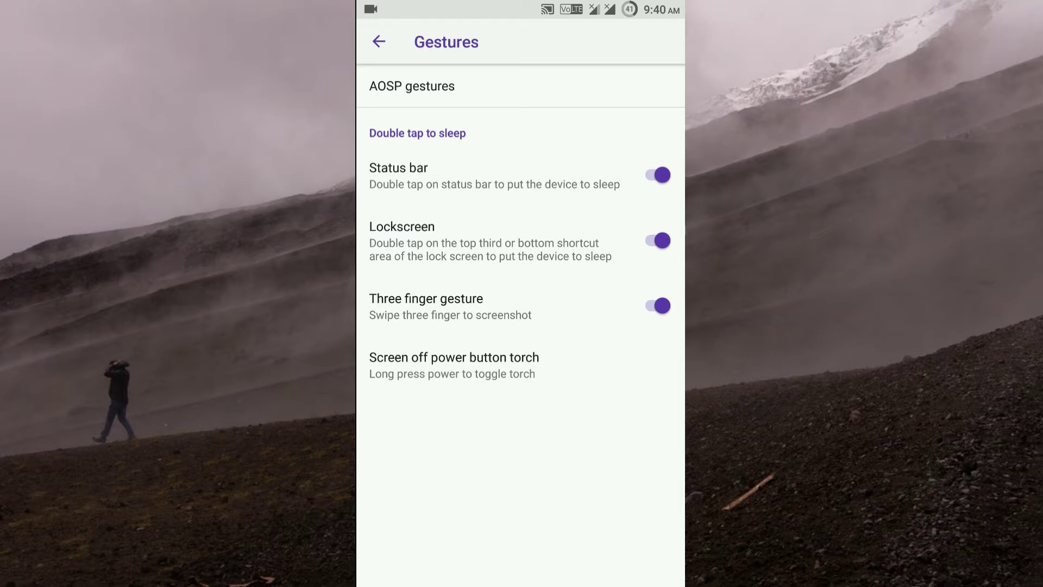
pyautogui.click(378, 41)
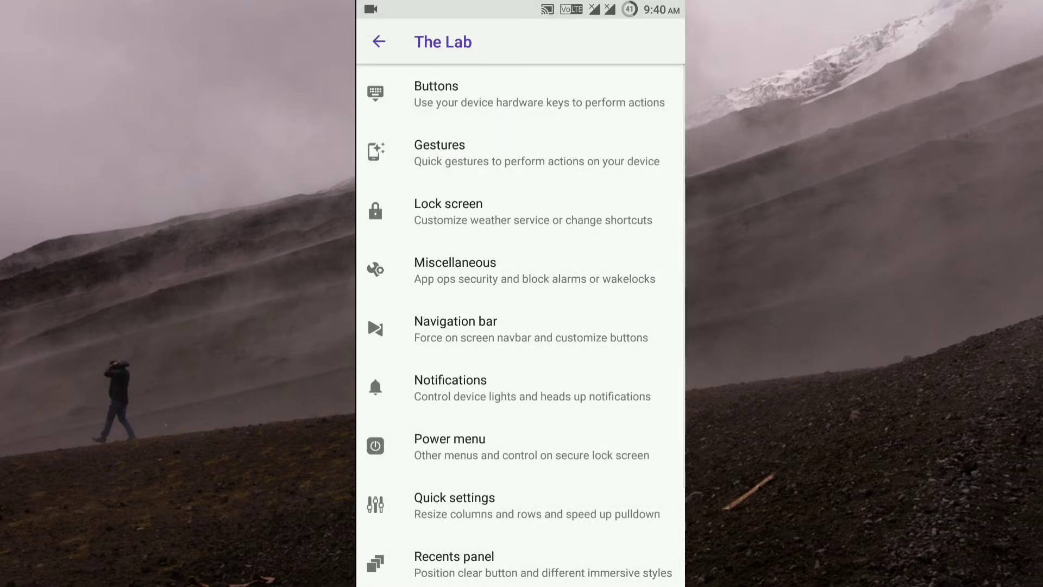
# View the Lock screen page and its clock font choices, then return to The Lab.
pyautogui.click(448, 210)
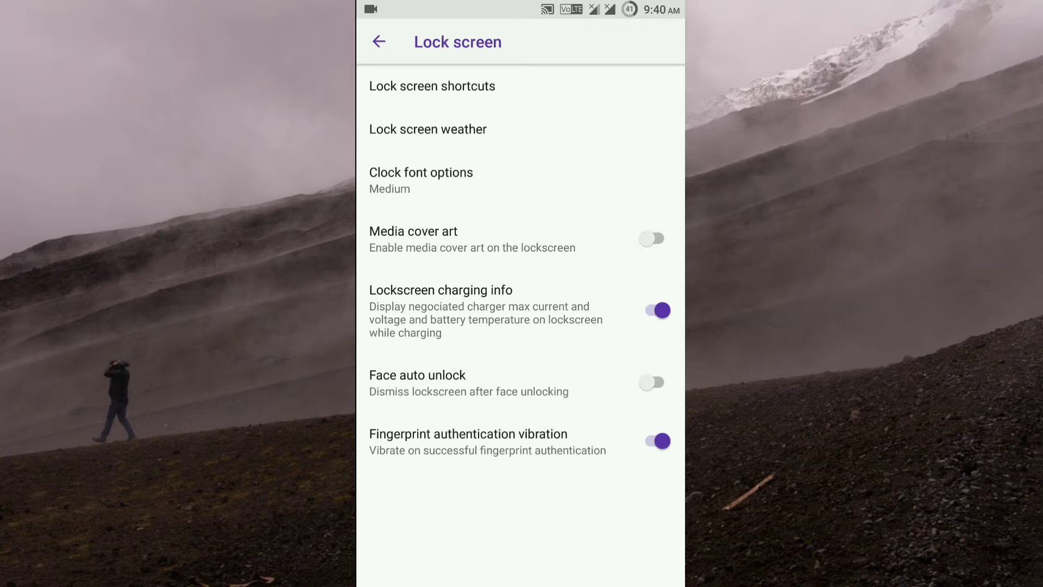
pyautogui.click(421, 172)
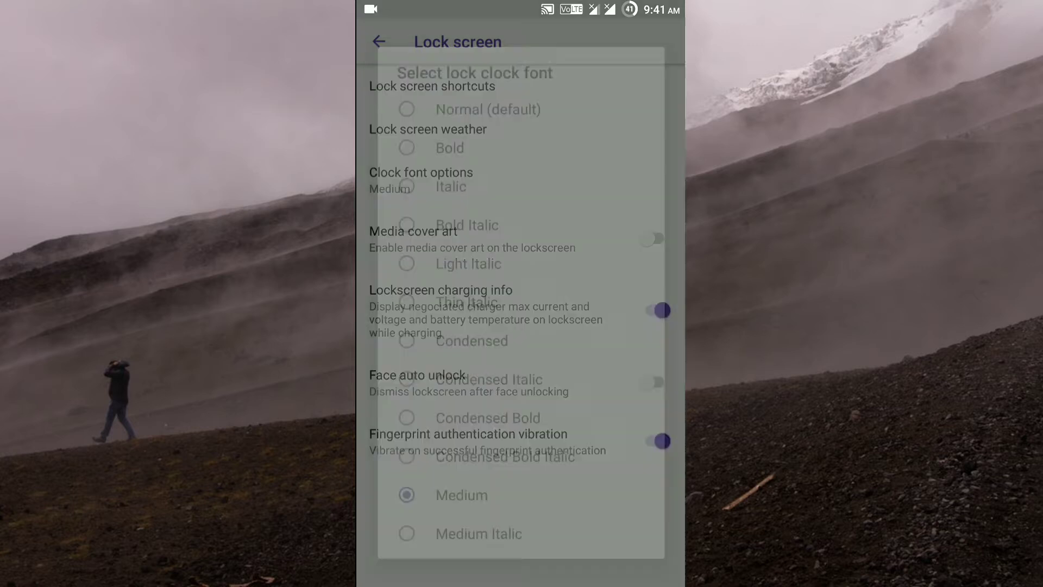
pyautogui.click(378, 42)
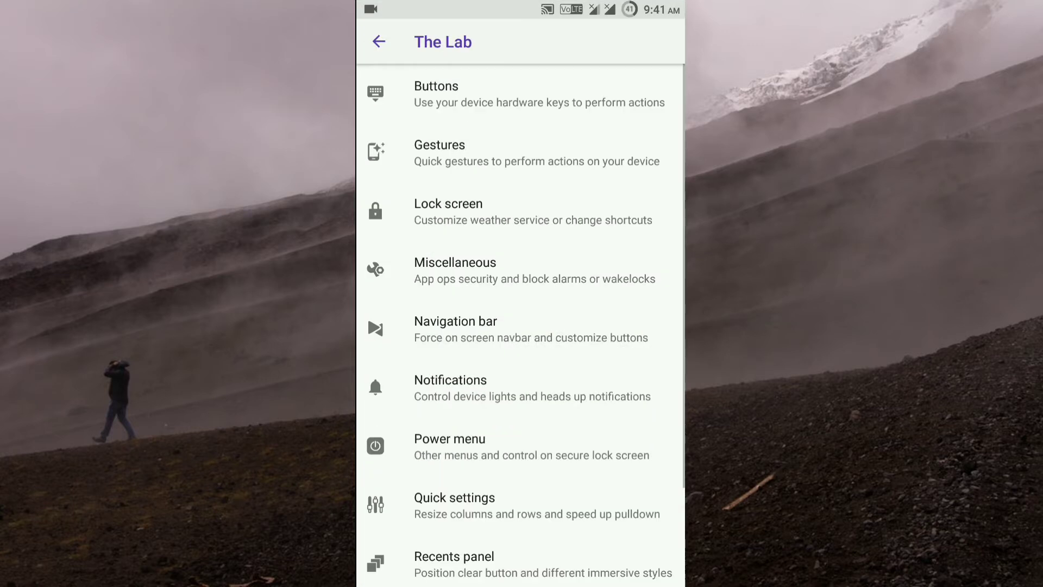
pyautogui.click(454, 269)
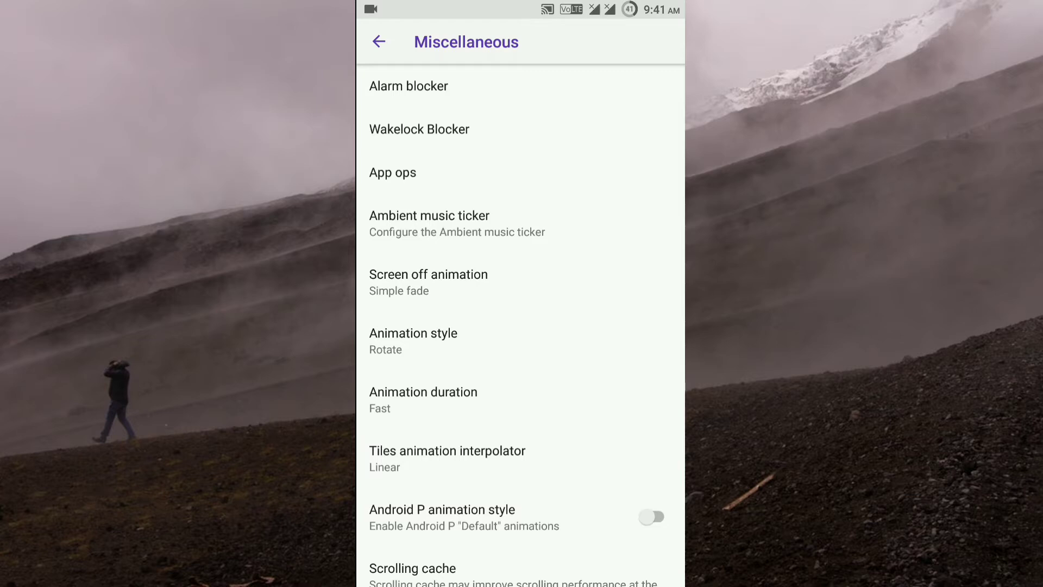
pyautogui.scroll(-3)
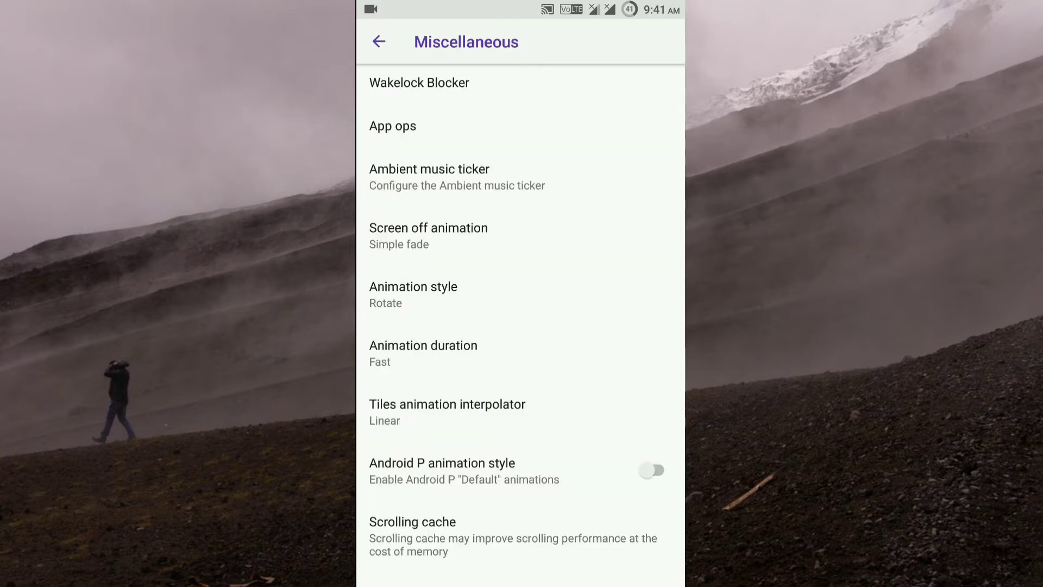
pyautogui.scroll(-3)
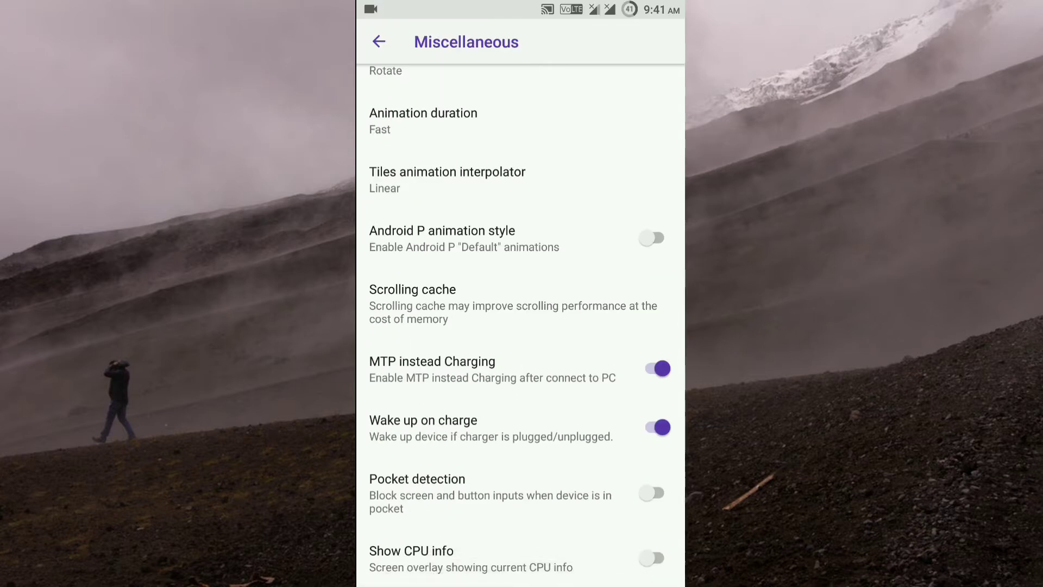
pyautogui.click(378, 41)
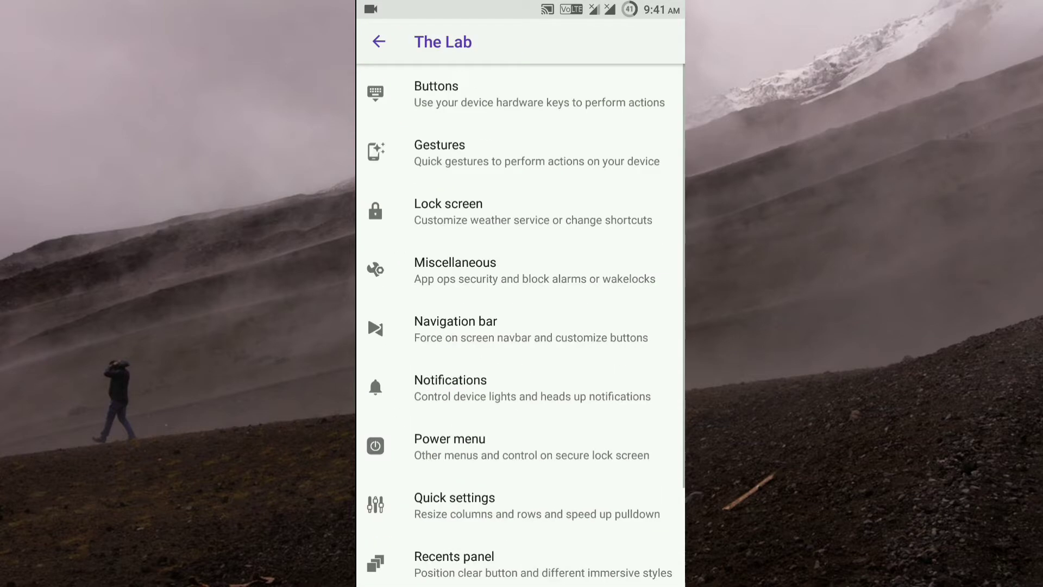
pyautogui.scroll(-3)
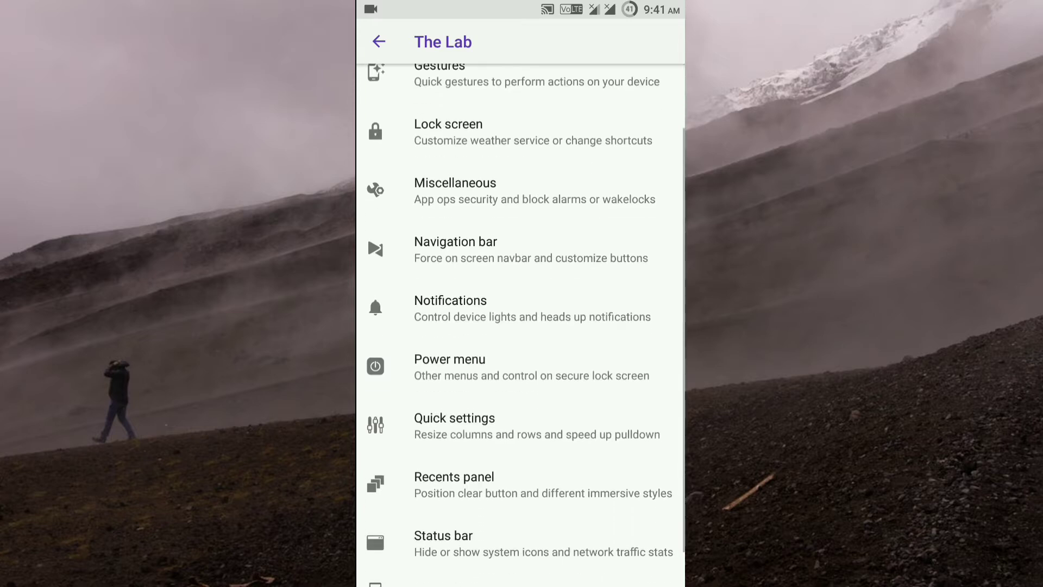
pyautogui.click(455, 241)
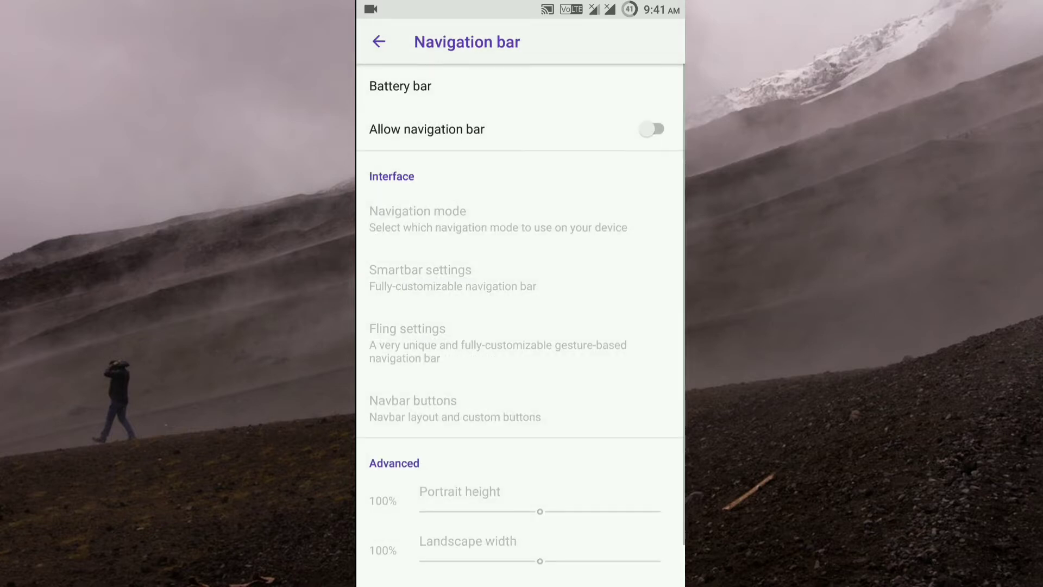
pyautogui.click(379, 41)
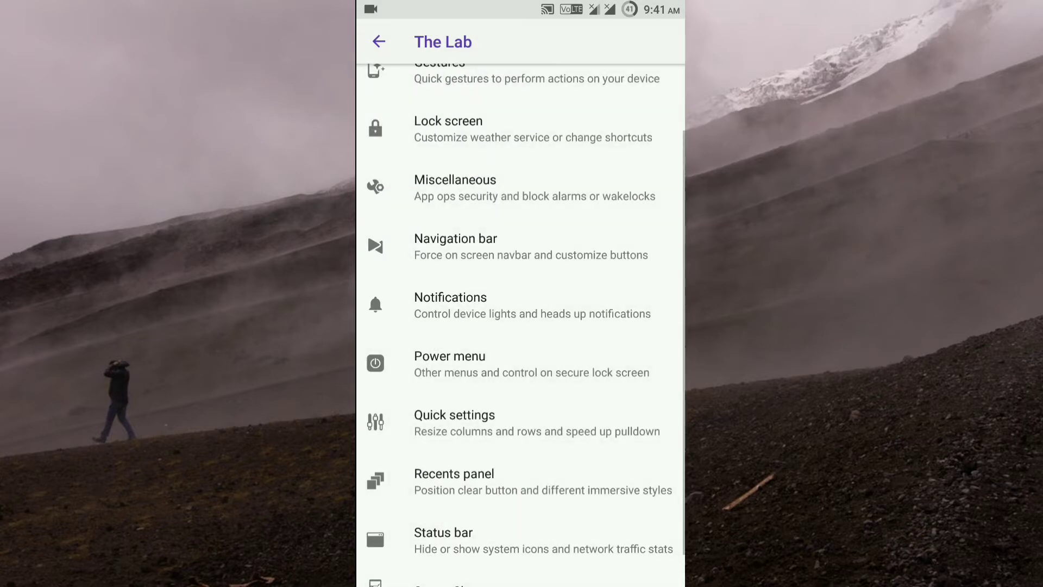
pyautogui.click(450, 297)
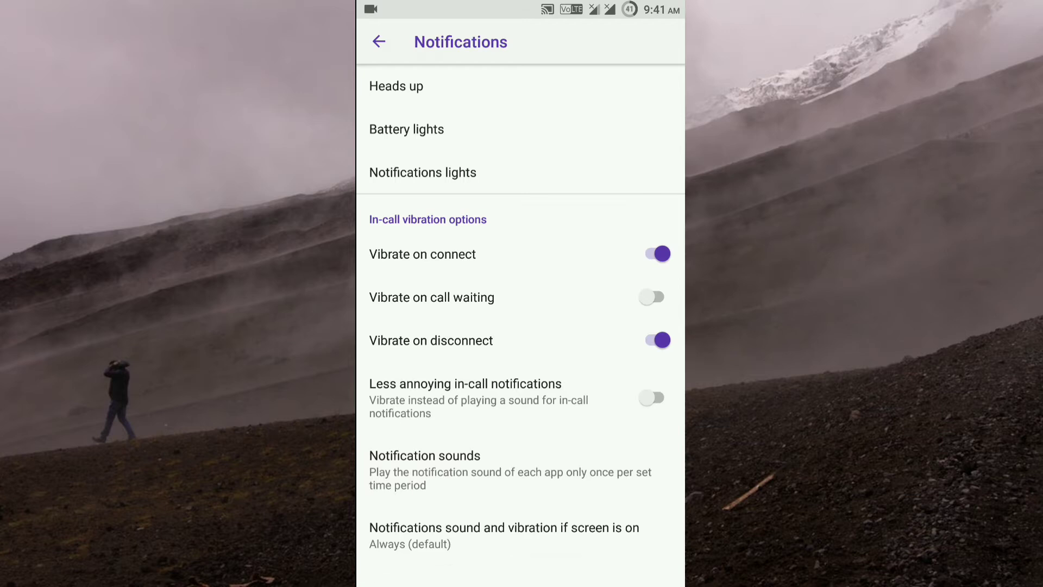
pyautogui.click(378, 41)
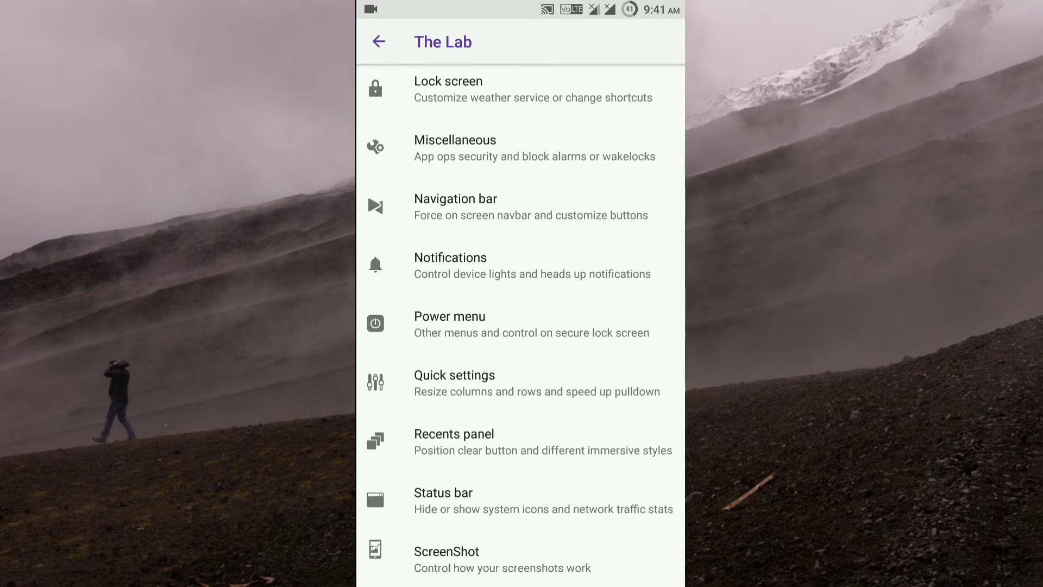
pyautogui.click(454, 375)
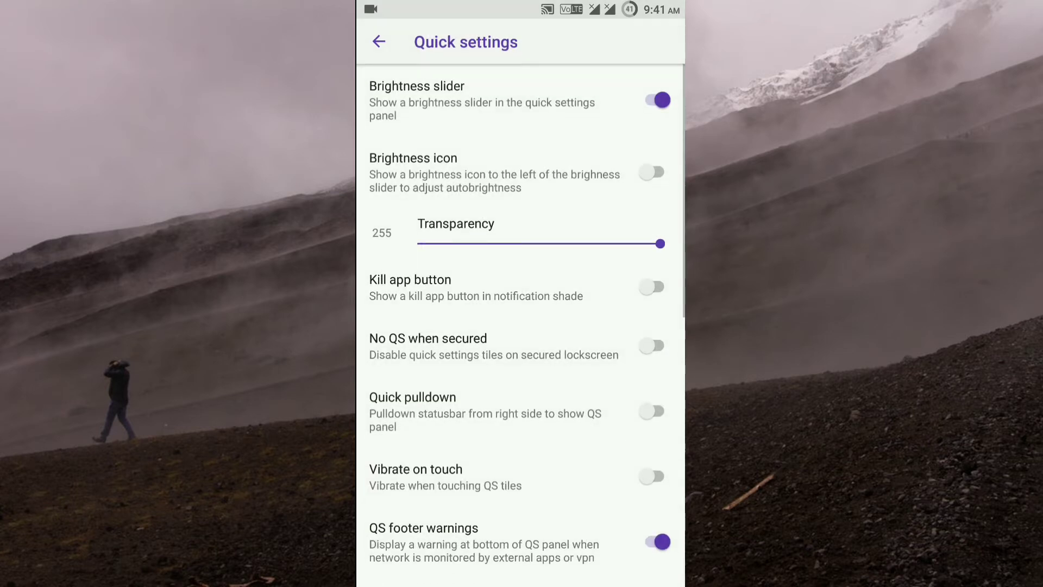
pyautogui.scroll(-3)
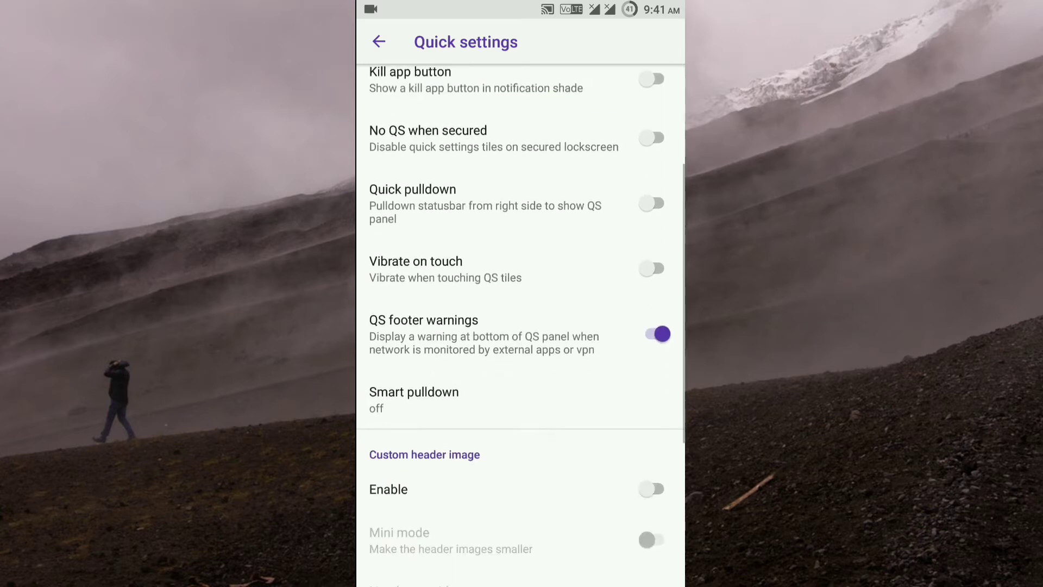
pyautogui.scroll(-3)
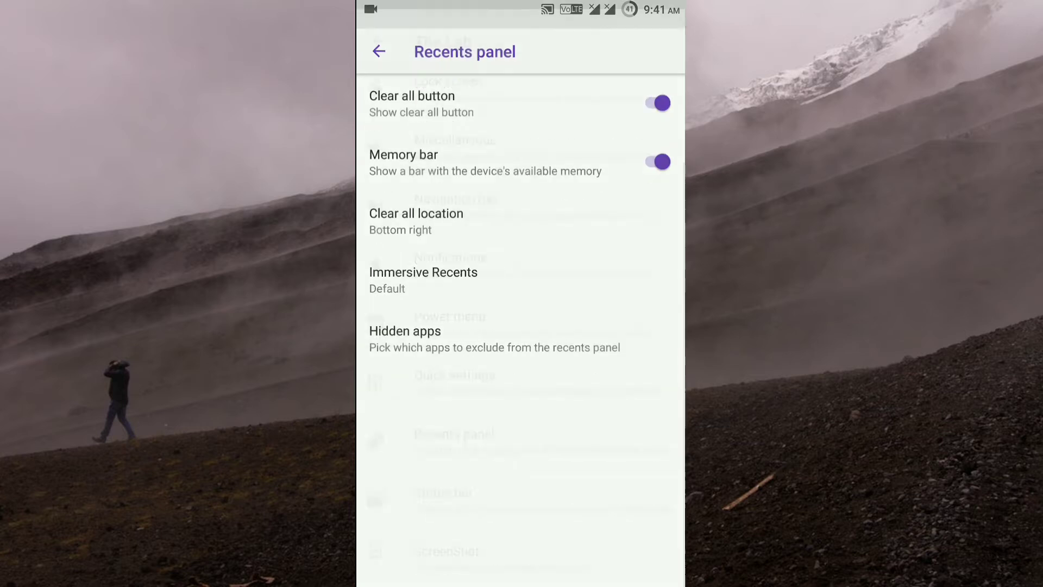
pyautogui.click(378, 51)
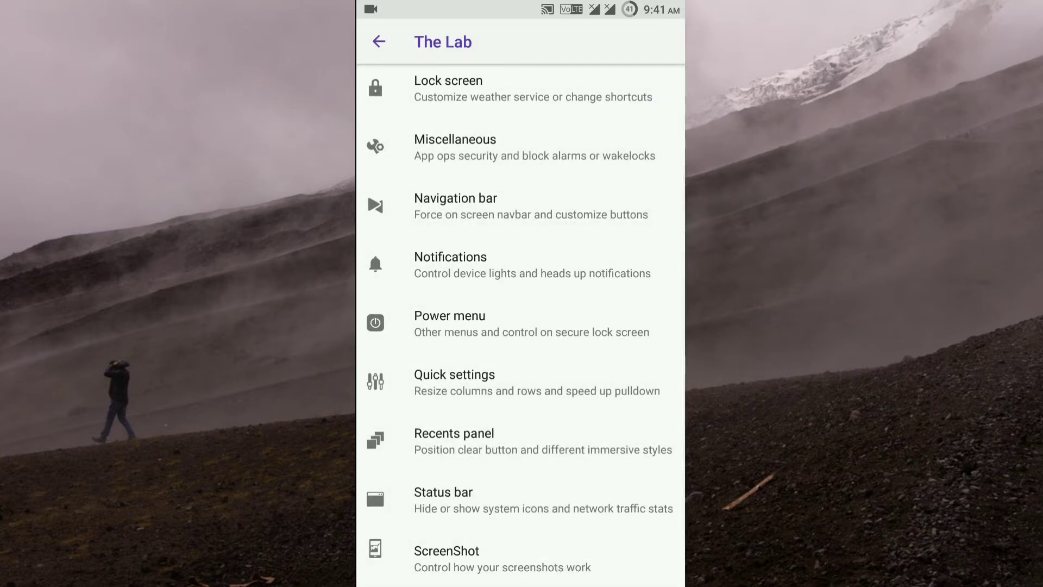
# Enter the Status bar settings and view the battery icon style choices.
pyautogui.click(443, 493)
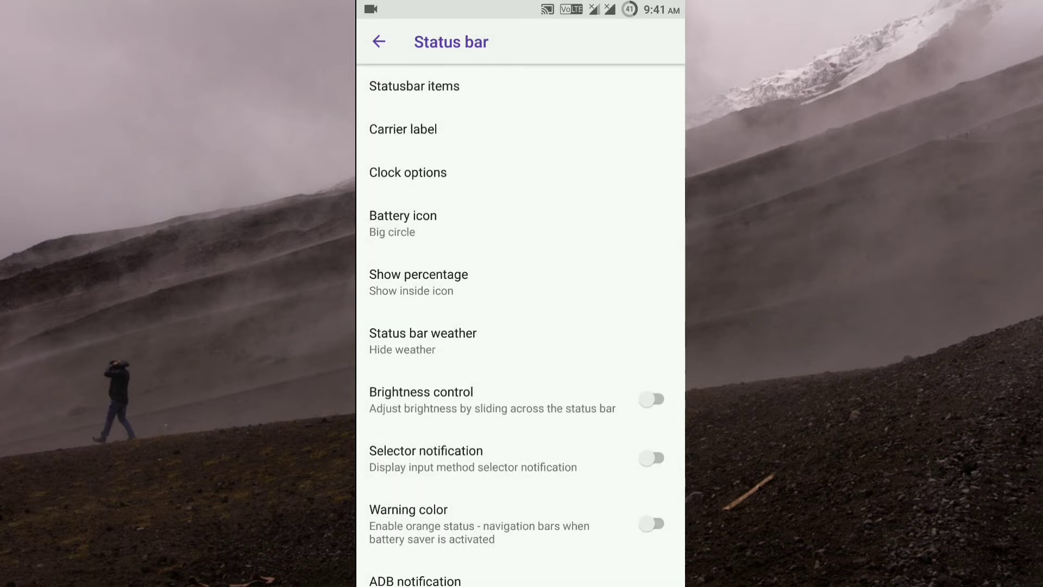
pyautogui.click(402, 215)
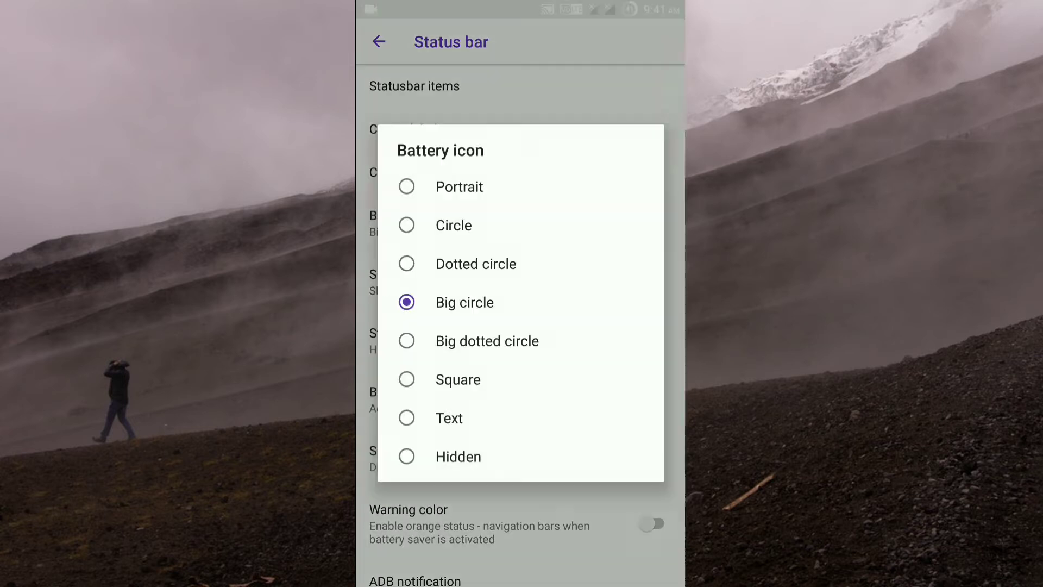
pyautogui.click(464, 302)
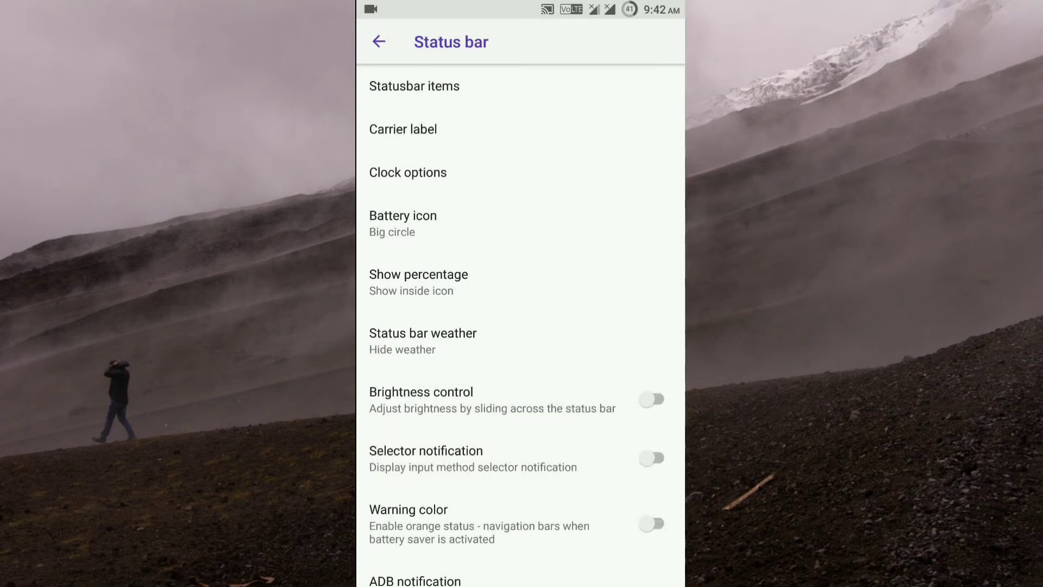
# Enable the Franken logo for the status bar and return to The Lab's section list.
pyautogui.scroll(-3)
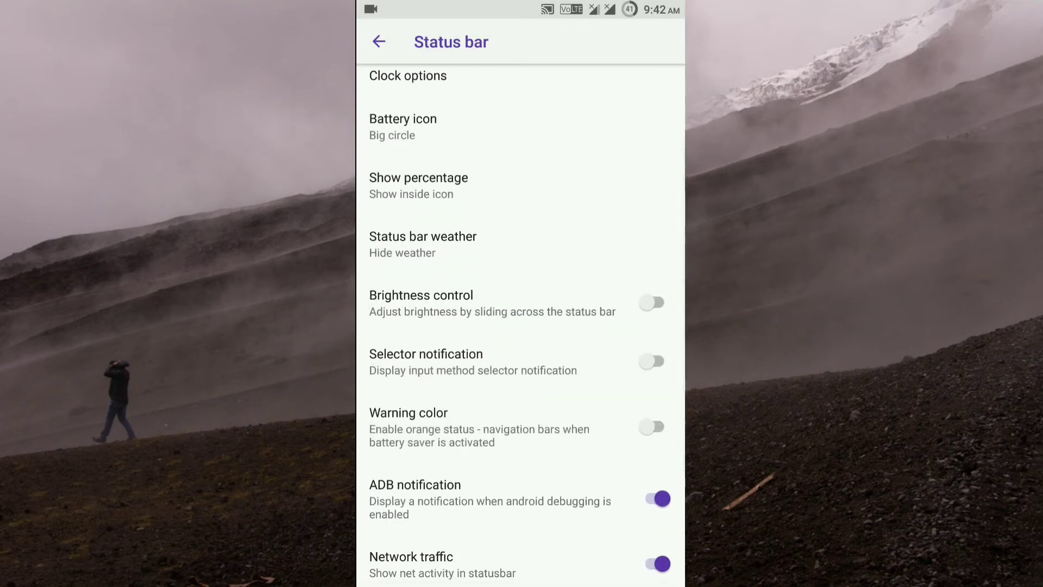
pyautogui.scroll(-3)
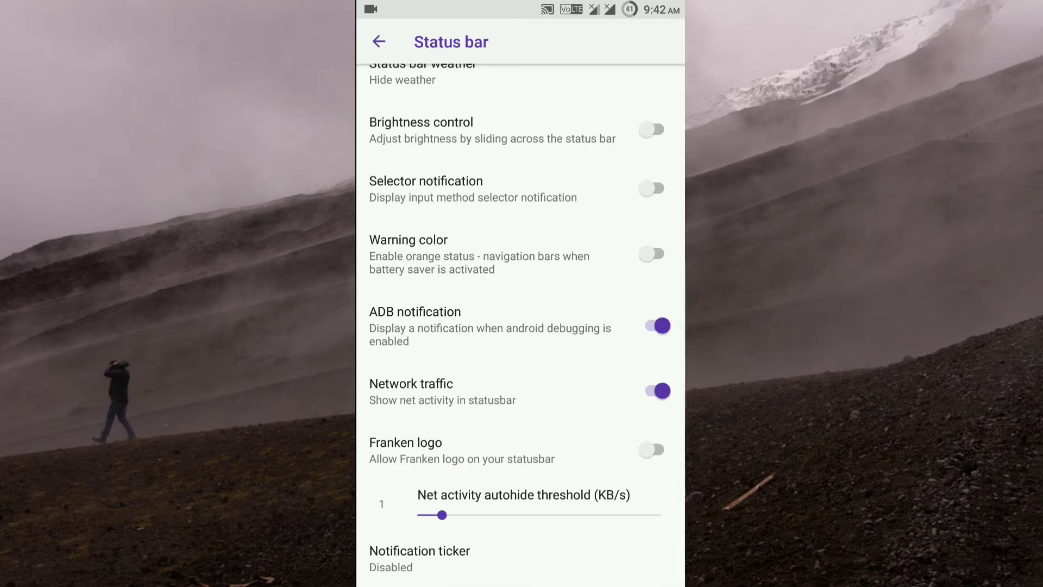
pyautogui.click(653, 450)
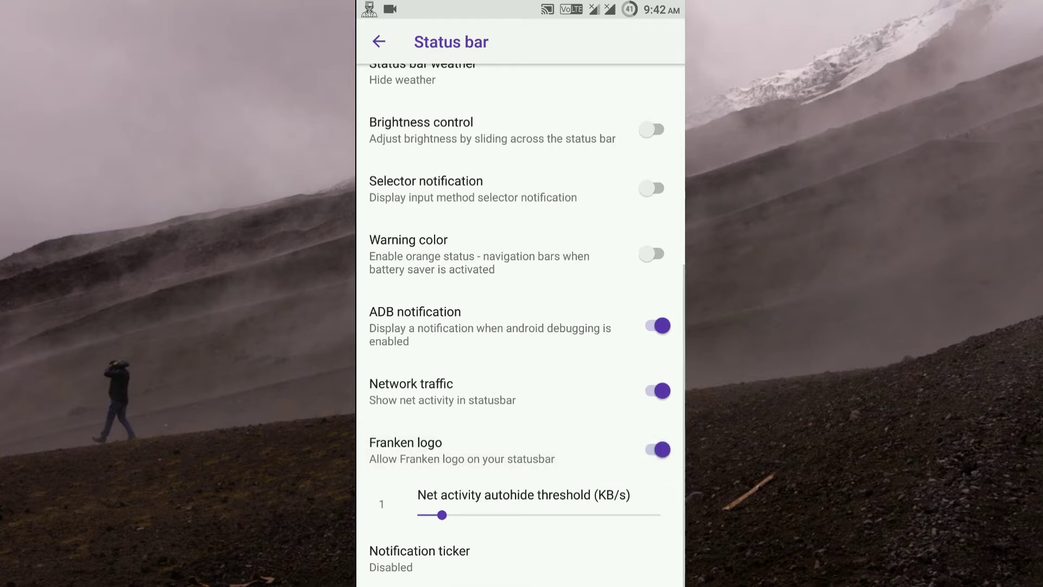
pyautogui.click(378, 41)
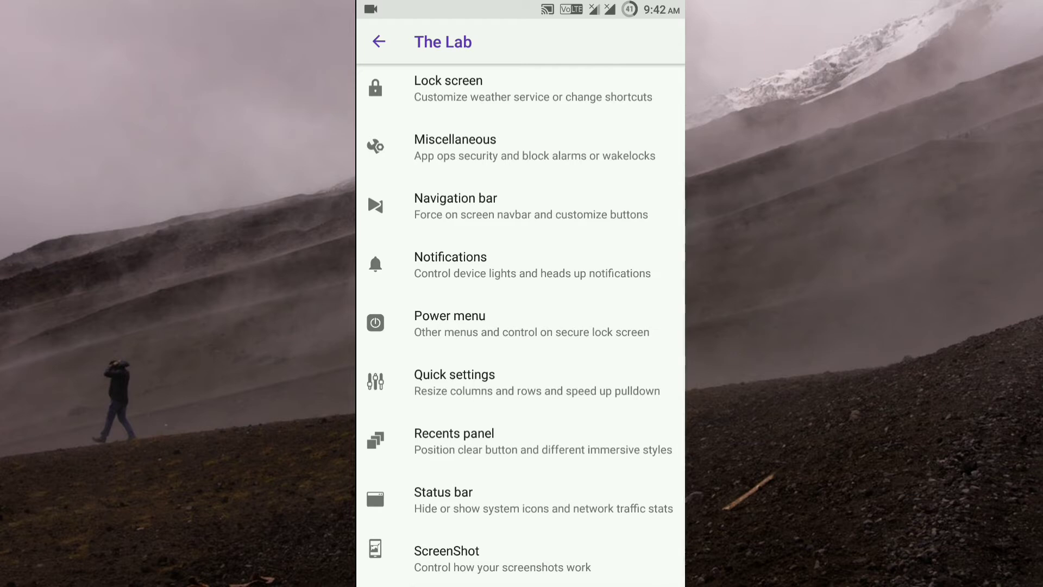
# Set Gallery as the ScreenShot edit app and return to the main Settings list.
pyautogui.click(470, 559)
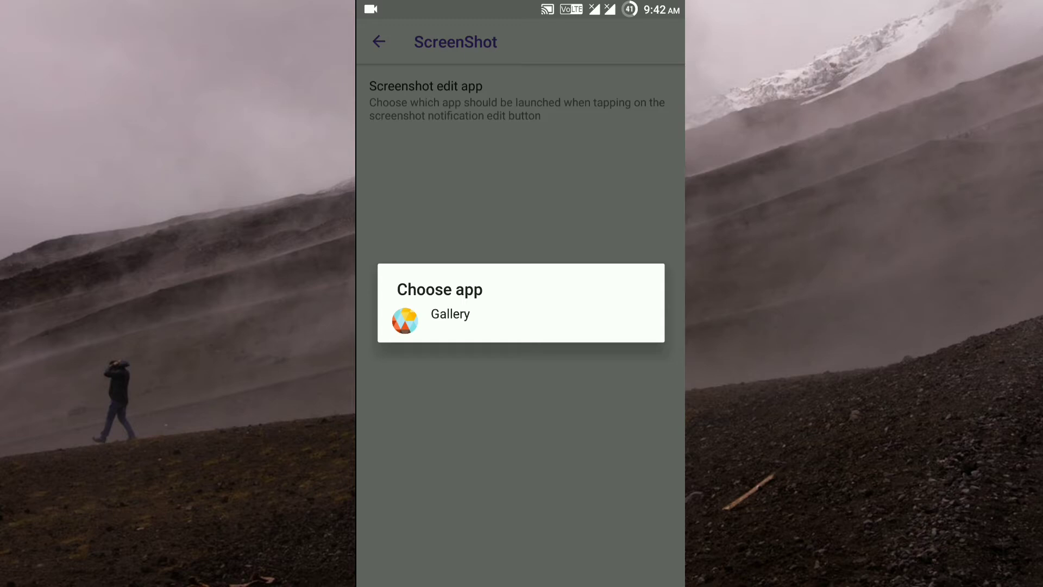
pyautogui.click(450, 314)
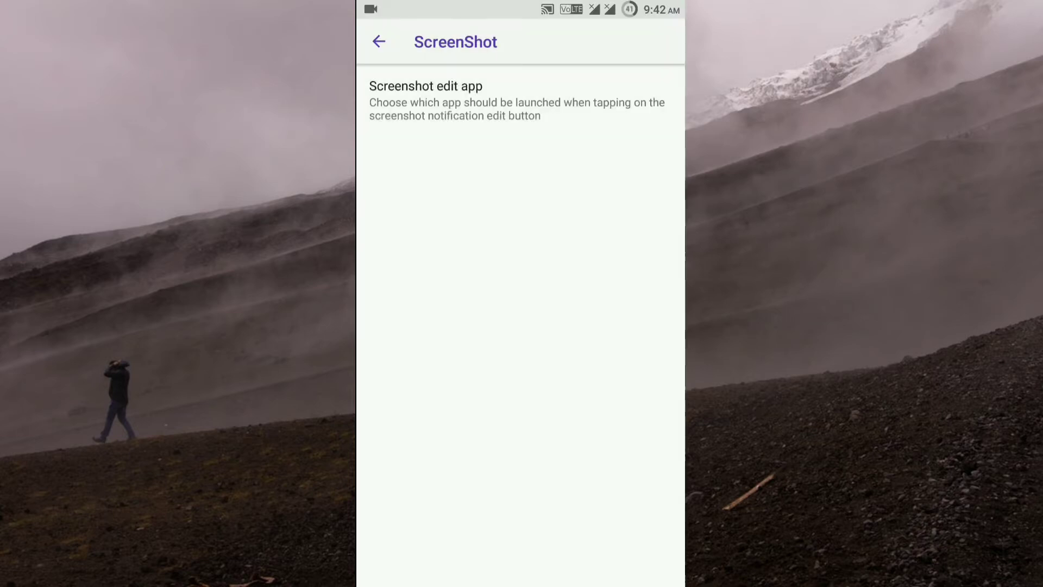
pyautogui.click(378, 42)
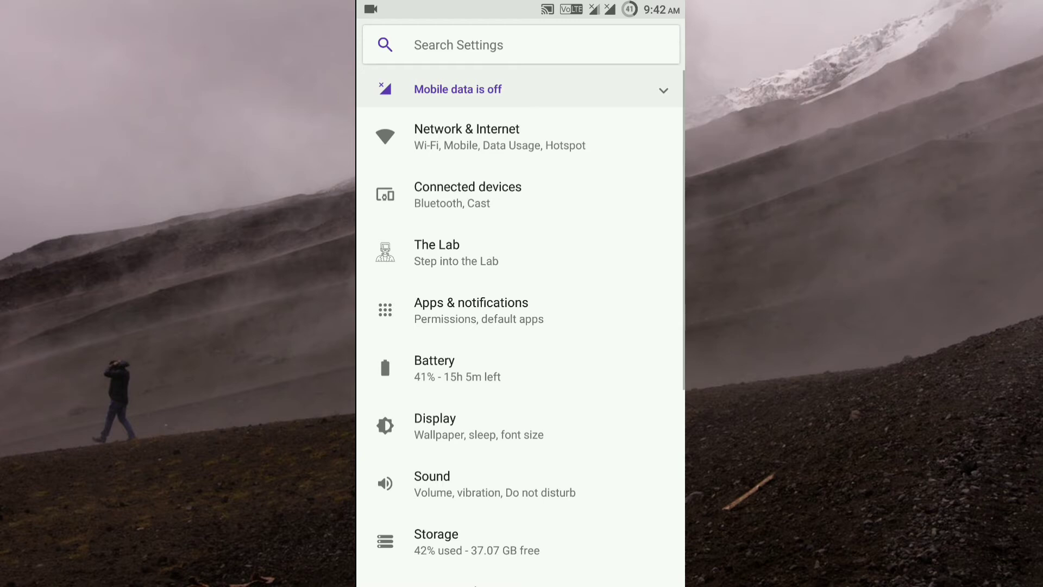
pyautogui.click(434, 426)
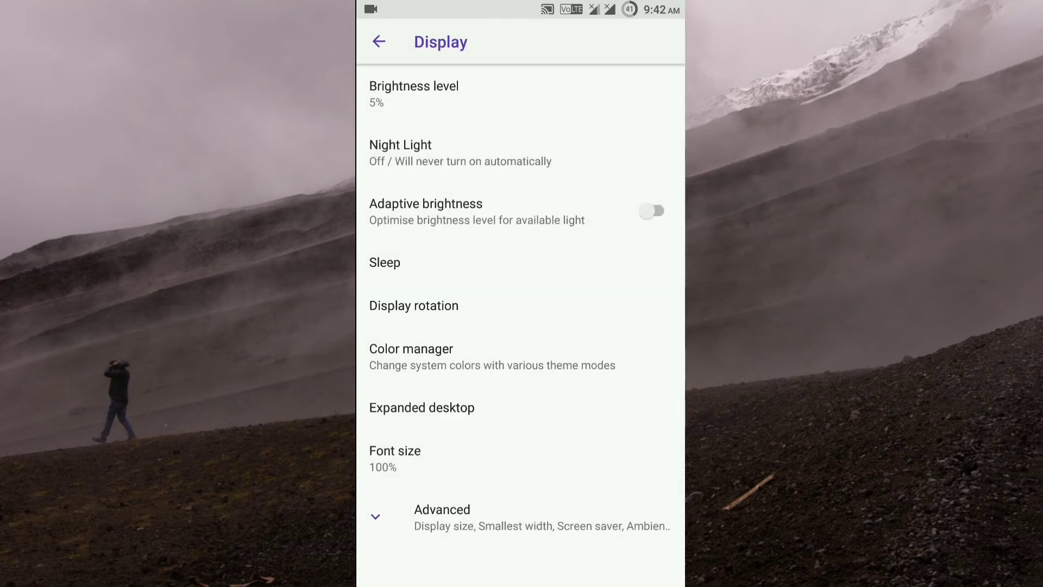
pyautogui.click(411, 349)
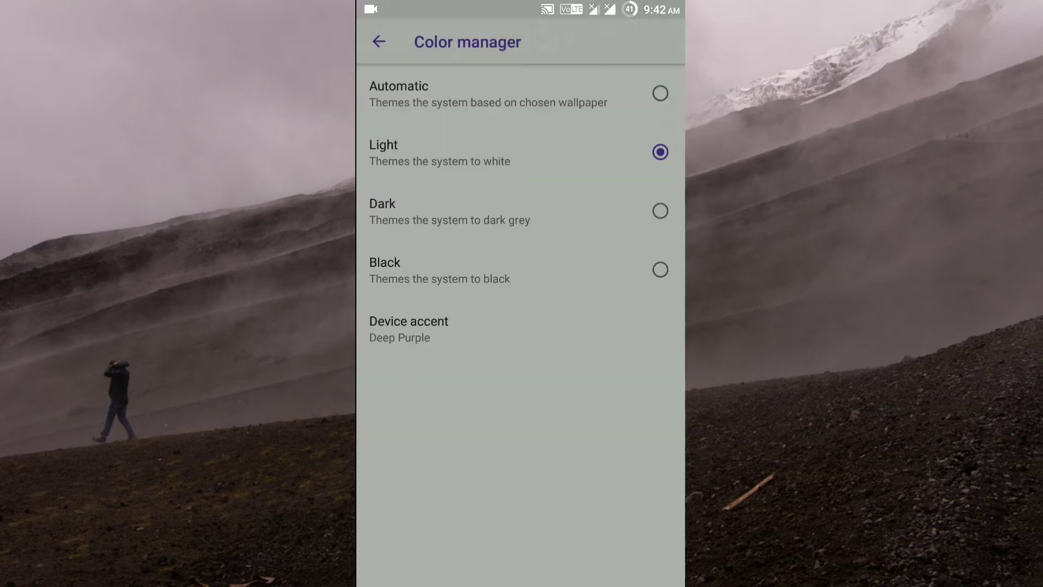
pyautogui.click(379, 41)
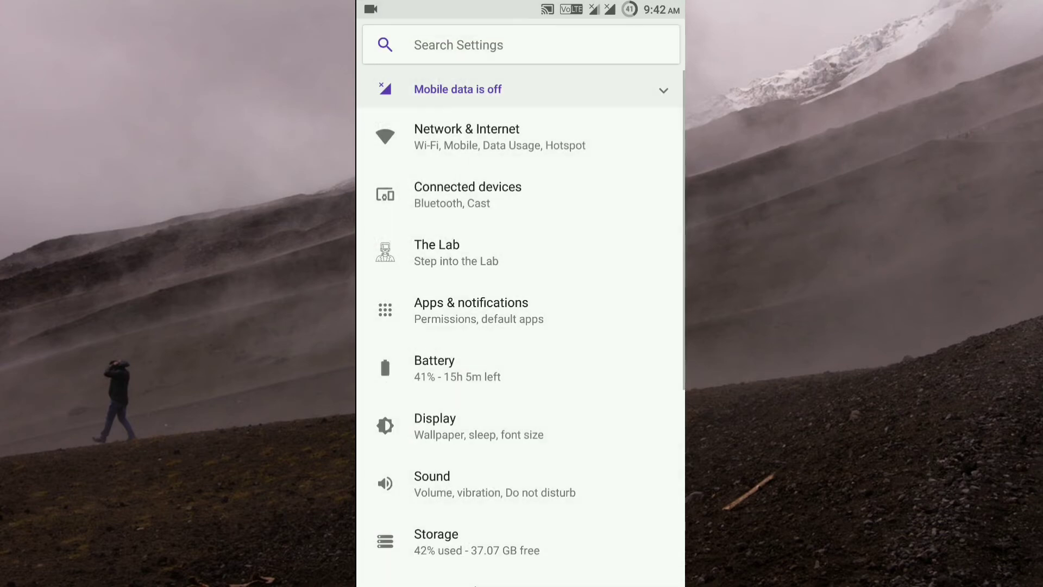
pyautogui.press('HOME')
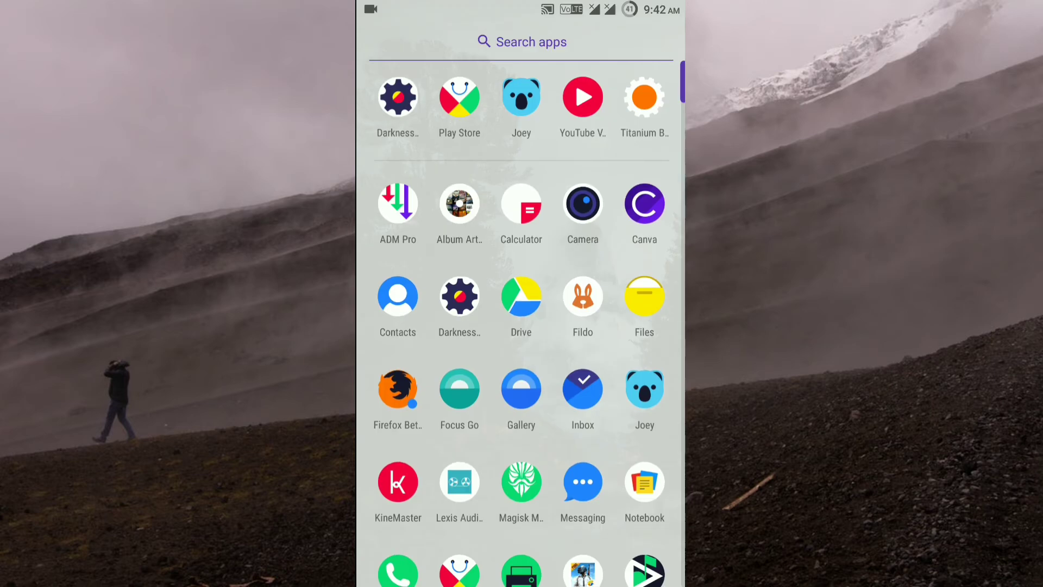
pyautogui.scroll(-3)
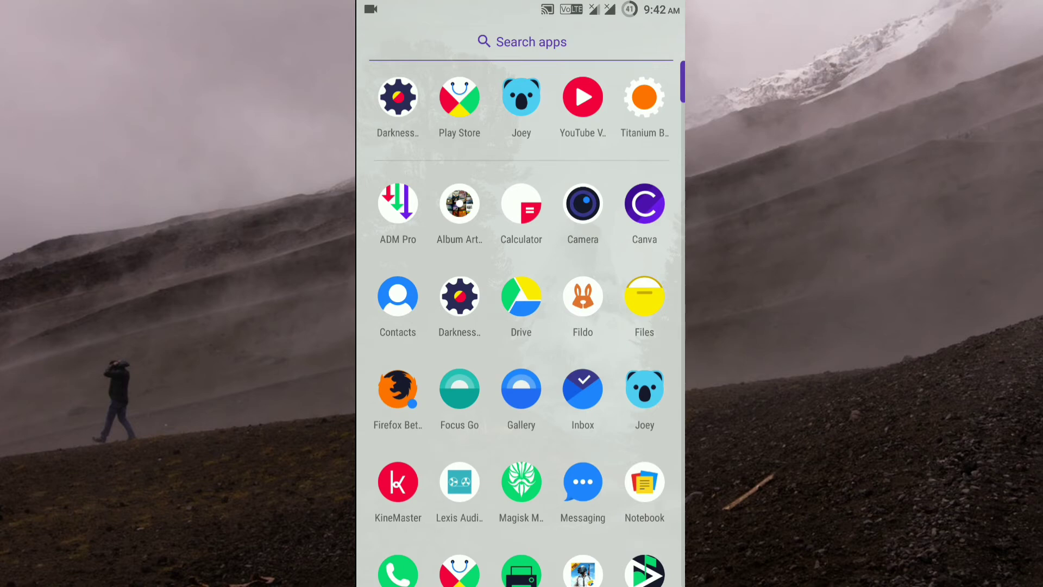
pyautogui.scroll(-3)
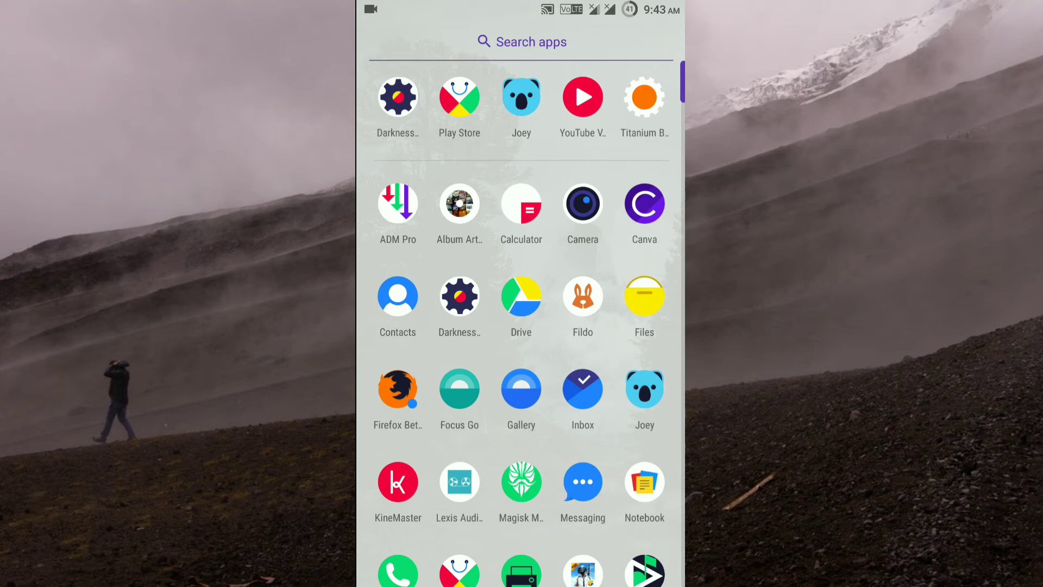
pyautogui.press('Home')
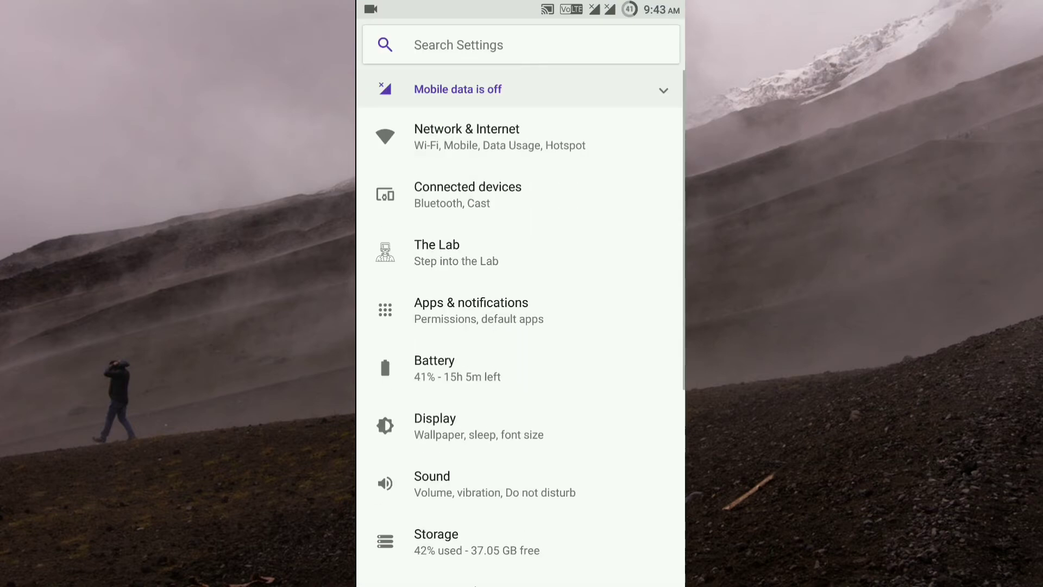
# Reach SIM slot 1's details via Network & Internet > SIM cards.
pyautogui.click(466, 135)
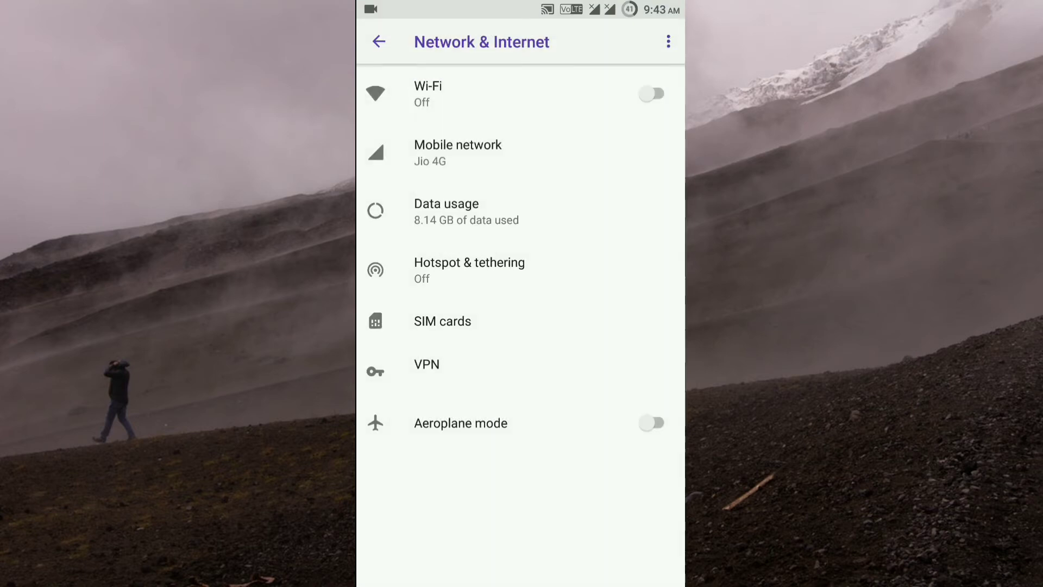
pyautogui.click(443, 321)
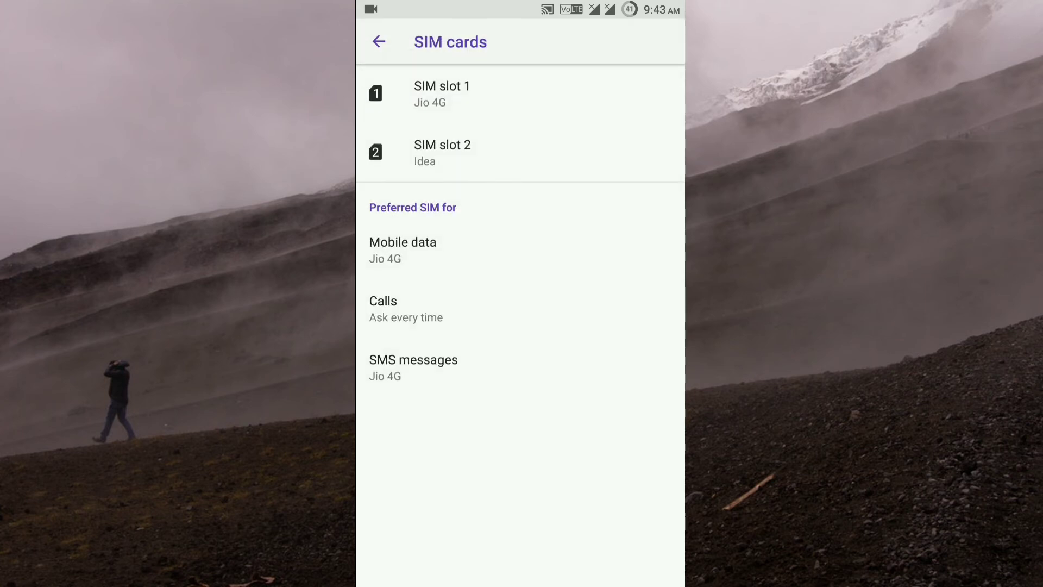
pyautogui.click(443, 93)
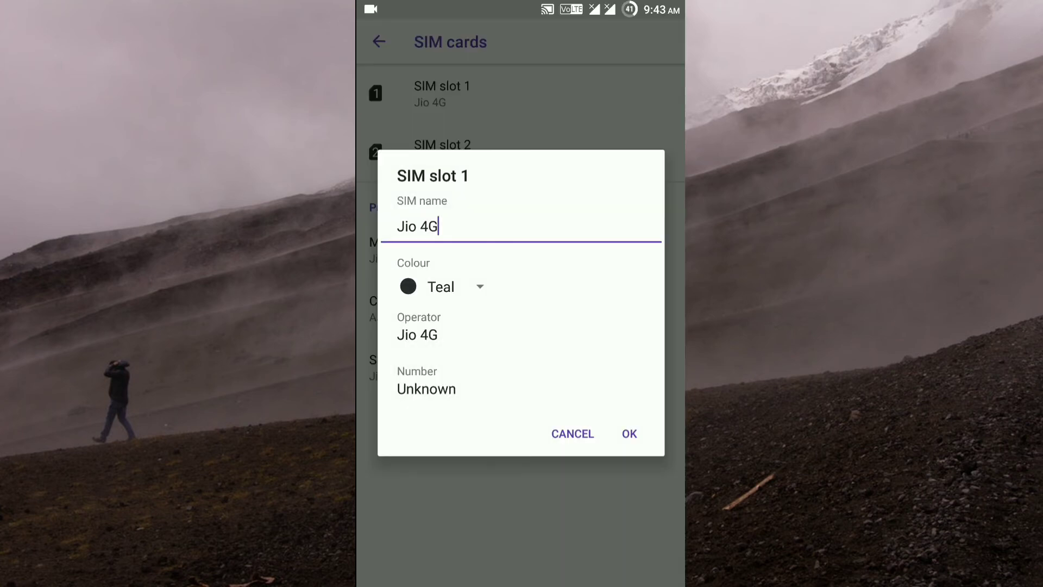
# Change SIM slot 1's colour from Teal to Purple, save, and return to Network & Internet.
pyautogui.click(442, 287)
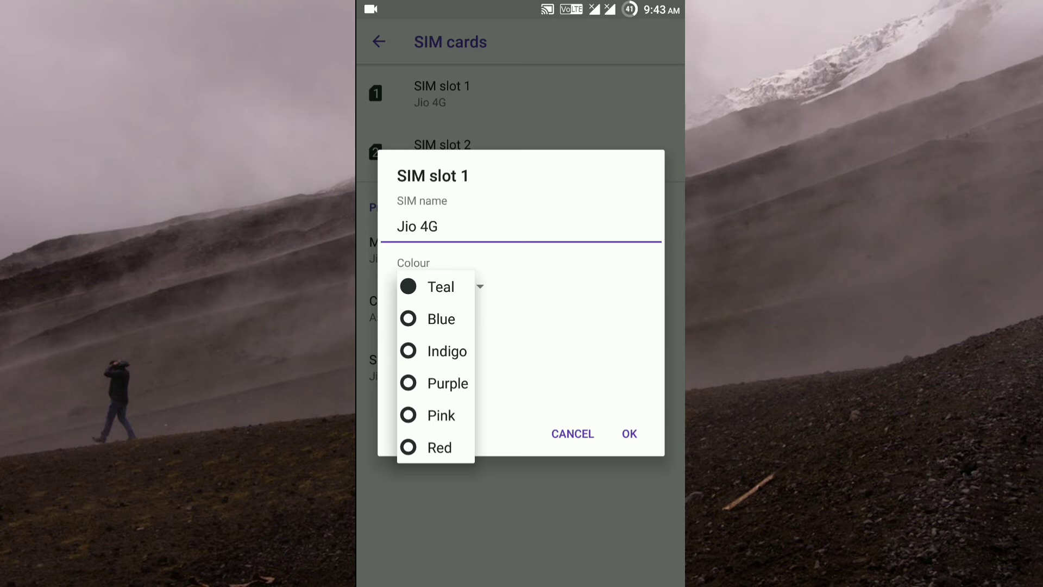
pyautogui.click(448, 383)
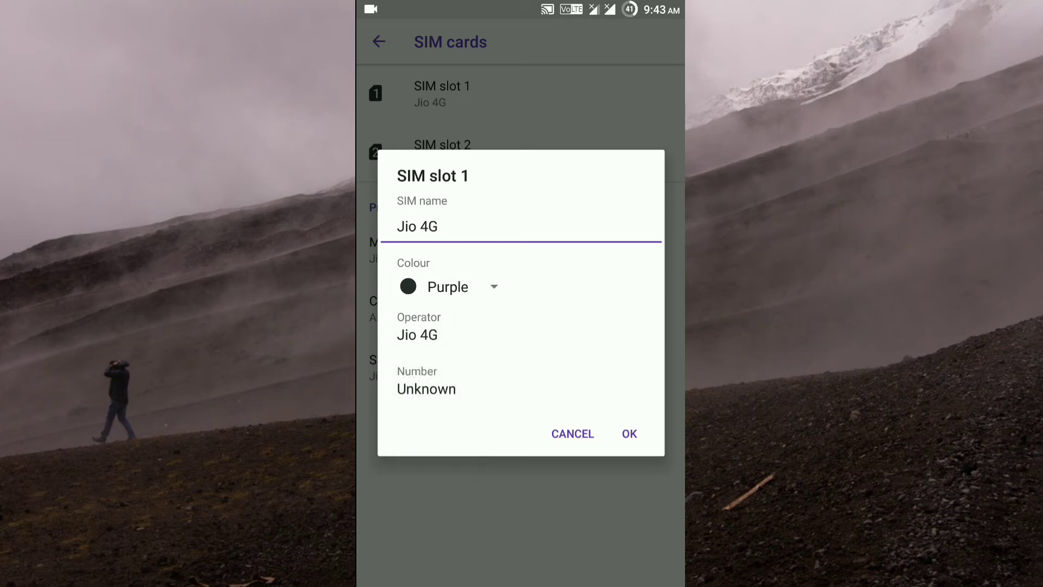
pyautogui.click(629, 433)
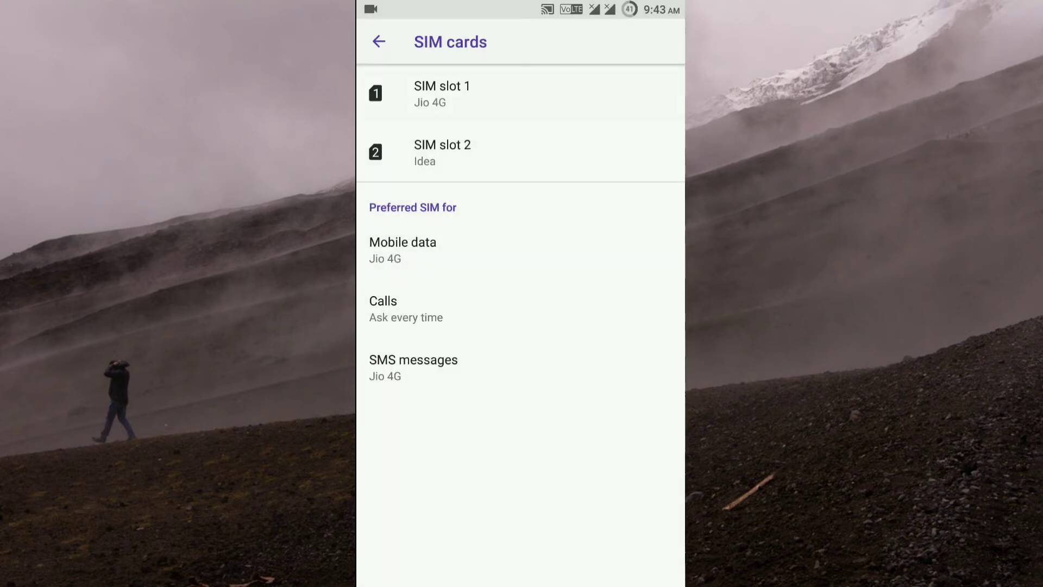
pyautogui.click(441, 93)
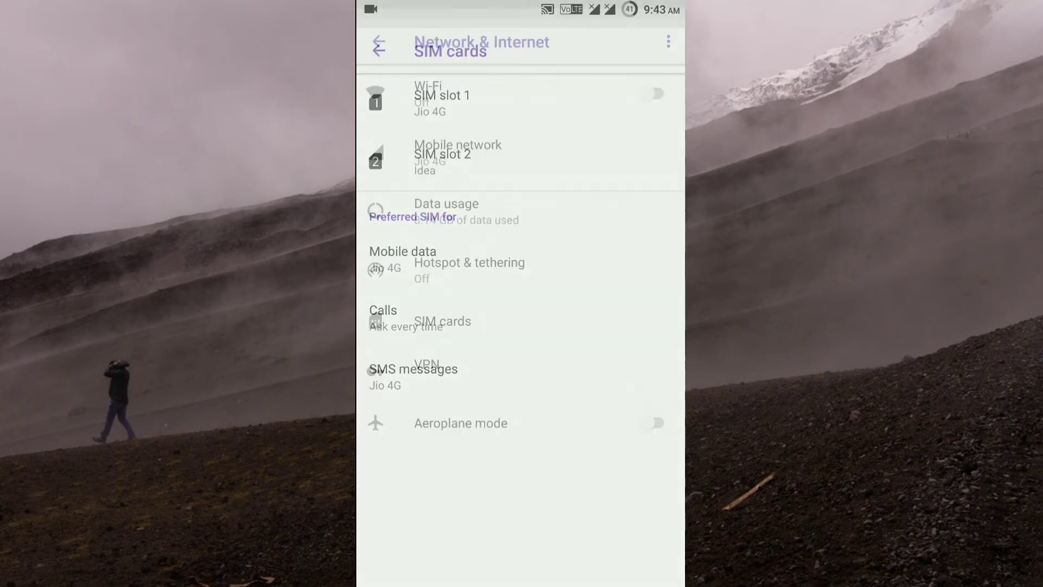
# Leave Settings for the launcher, scroll through the app drawer, and show the forest-wallpaper home screen.
pyautogui.press('HOME')
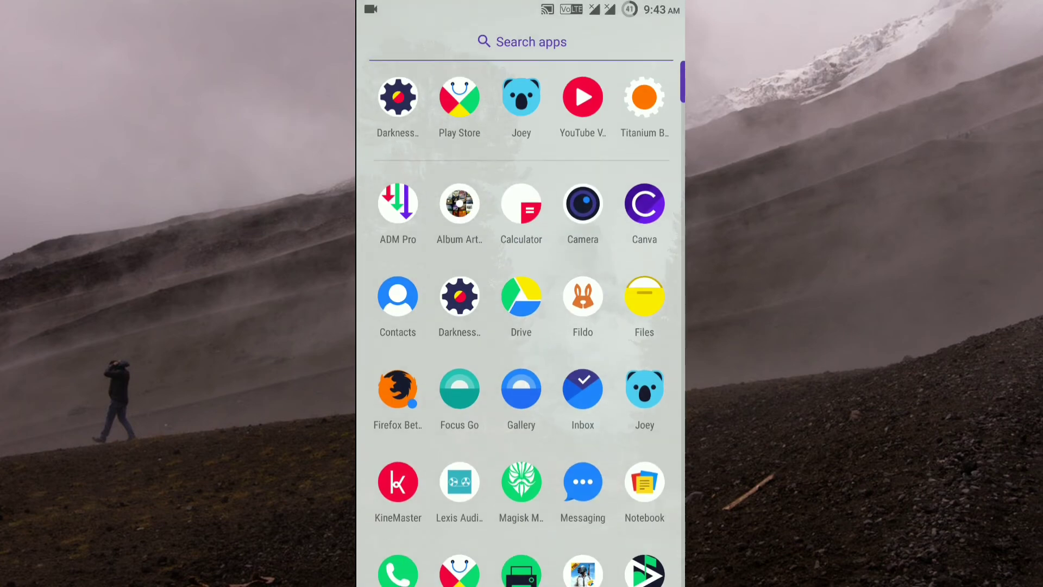
pyautogui.scroll(-3)
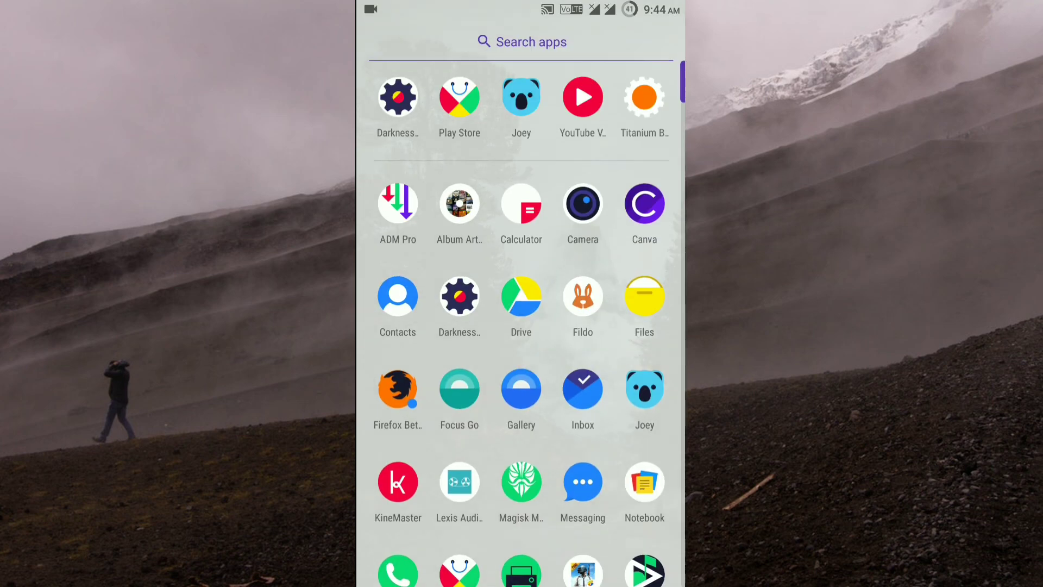
pyautogui.press('HOME')
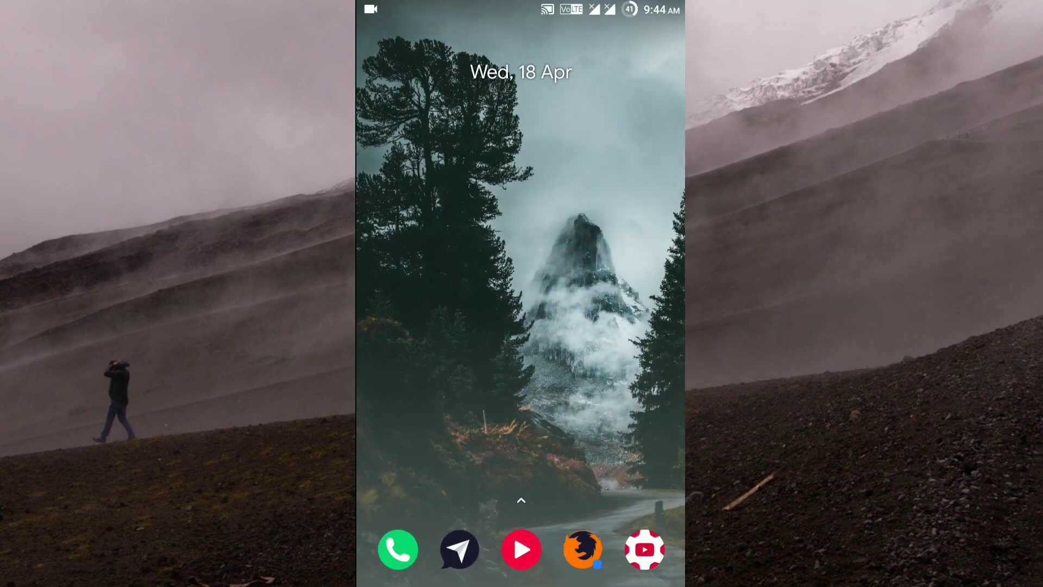